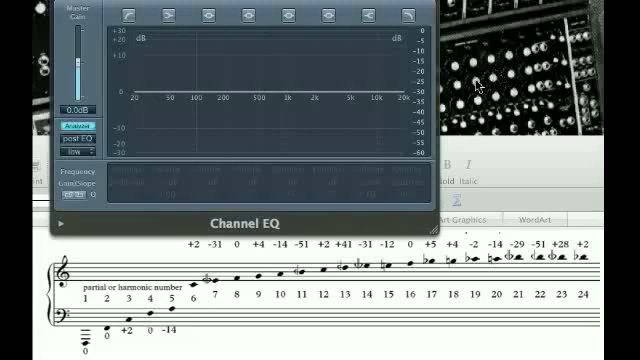
mouse_move(318, 113)
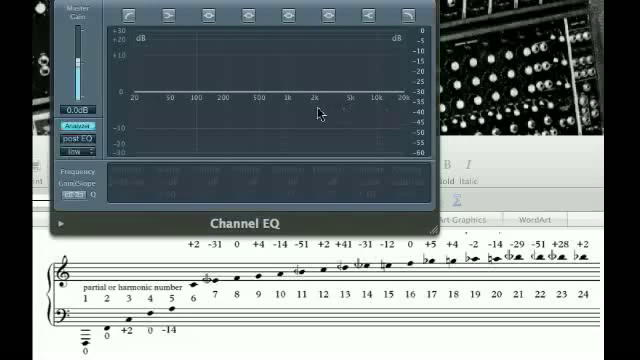
mouse_move(205, 68)
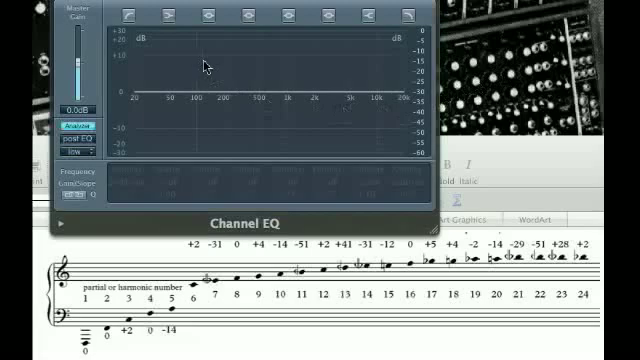
mouse_move(207, 65)
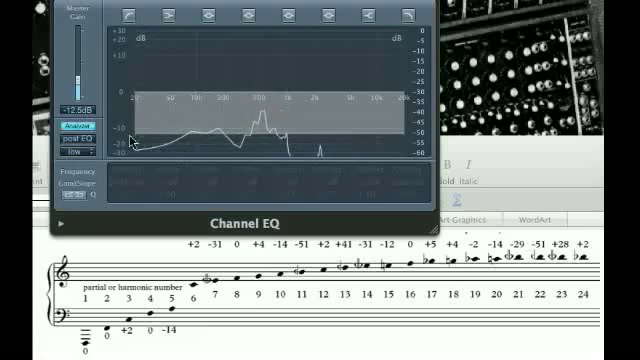
- Set the analyzer to medium resolution with Master Gain at −5.5 dB
left_click(72, 150)
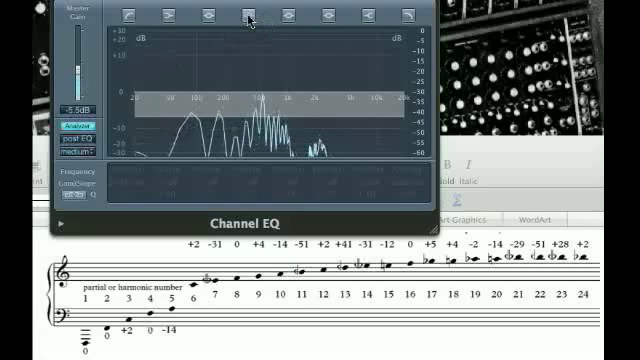
left_click(247, 17)
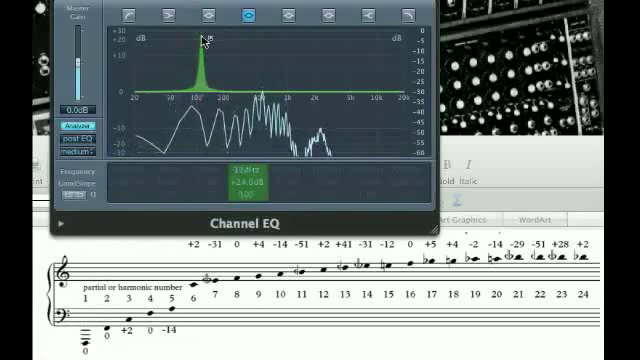
- Sweep the +24 dB band from about 330 Hz toward 1 kHz, then back down
left_click_drag(207, 40, 212, 42)
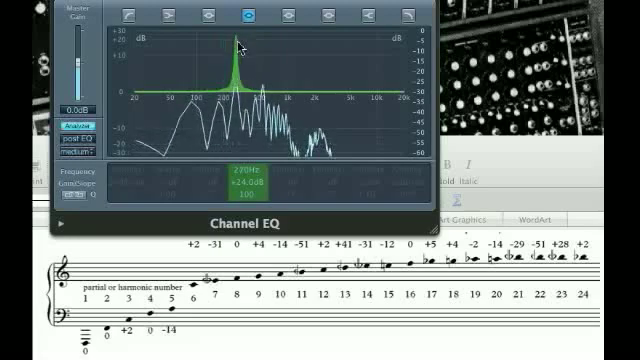
left_click_drag(231, 45, 256, 43)
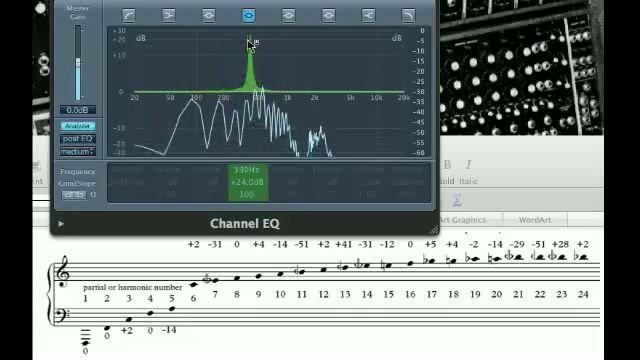
left_click_drag(245, 45, 255, 45)
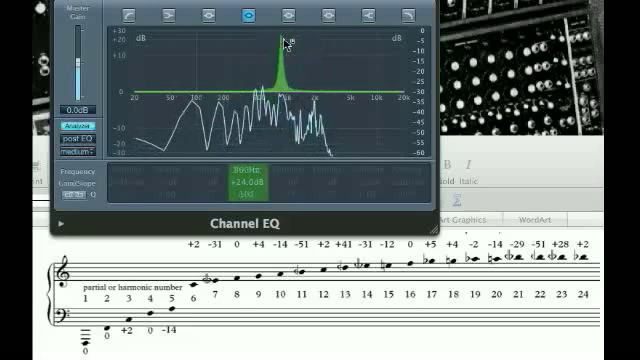
left_click_drag(287, 40, 188, 48)
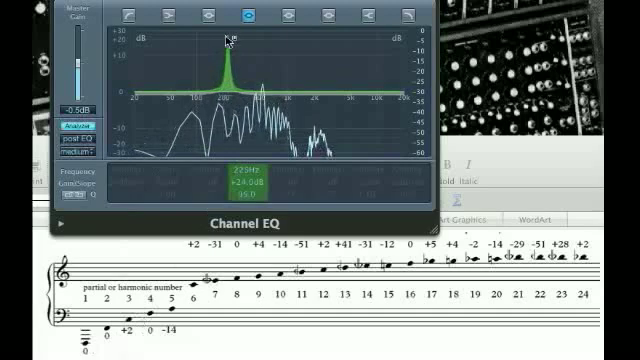
- Narrow the boosted band to Q 100 and set its frequency to 270 Hz
left_click_drag(230, 47, 240, 45)
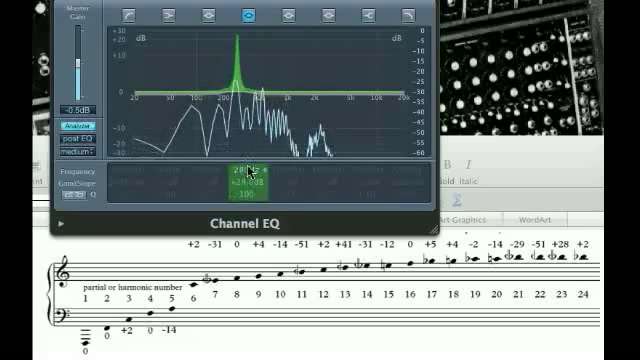
left_click_drag(250, 165, 255, 175)
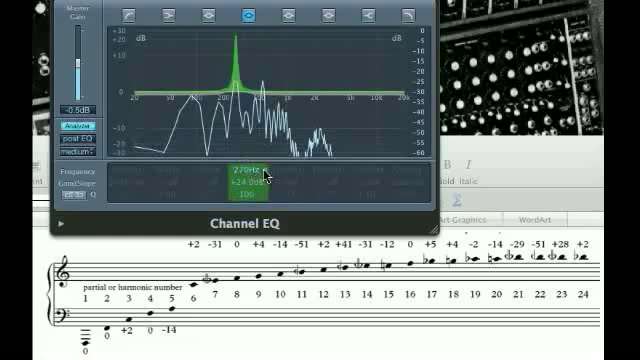